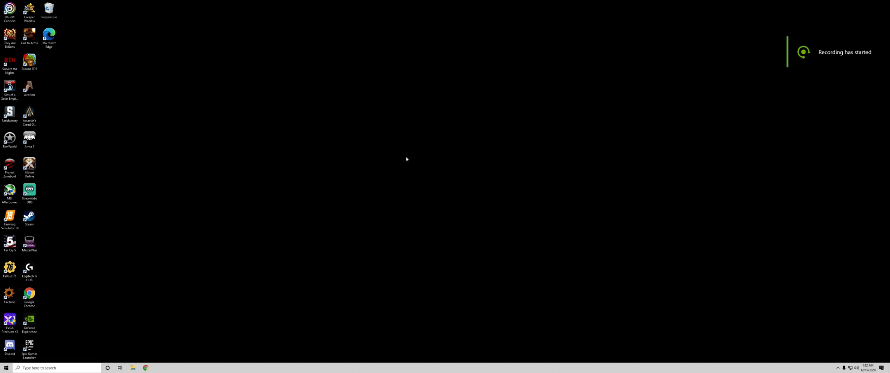
mouse_move(350, 156)
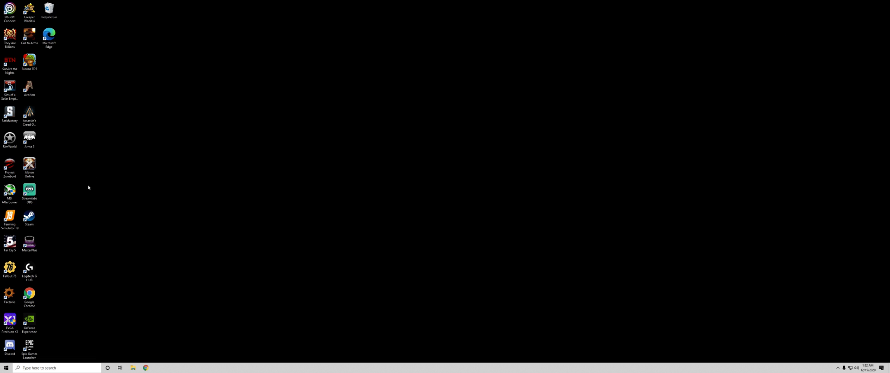
mouse_move(125, 290)
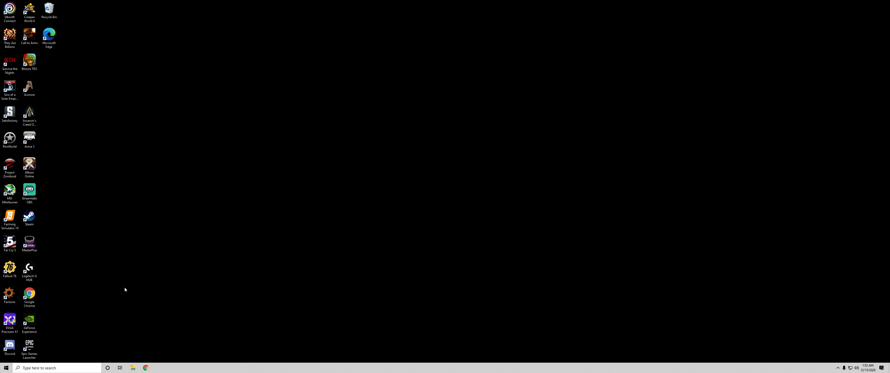
mouse_move(148, 338)
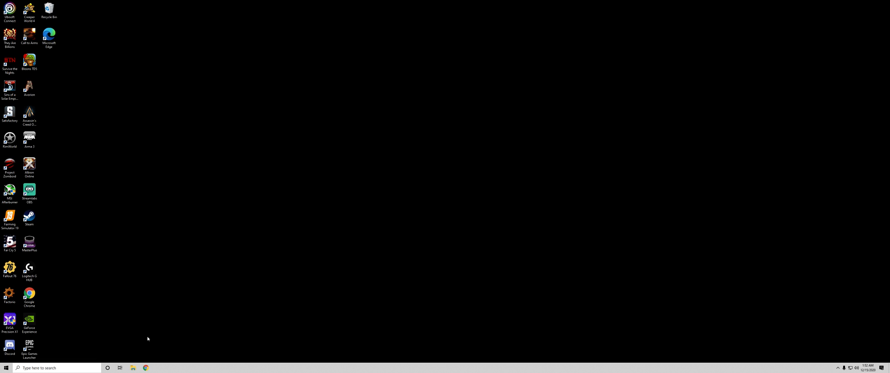
mouse_move(90, 211)
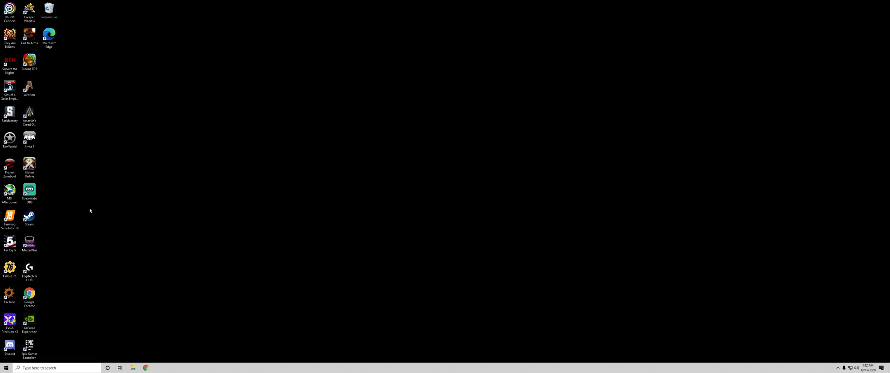
- Launch Streamlabs OBS and add a scene keeping the default name 'New Scene (1)'
left_click(29, 191)
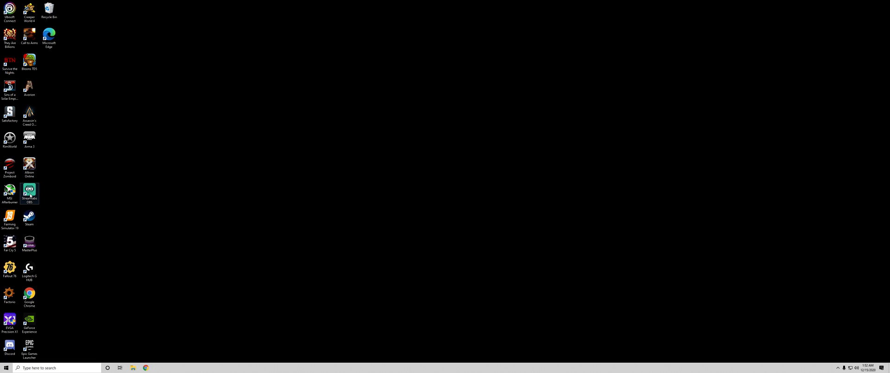
double_click(29, 190)
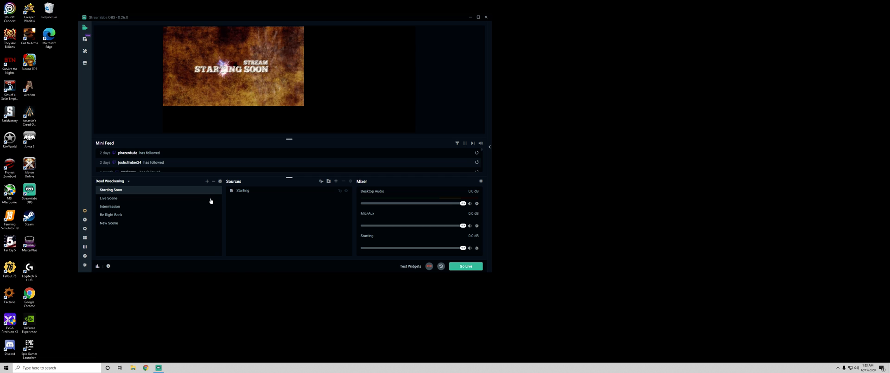
left_click(206, 181)
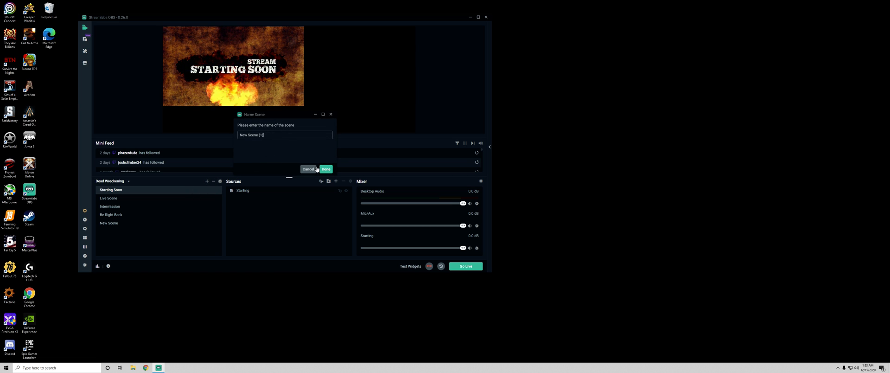
left_click(326, 169)
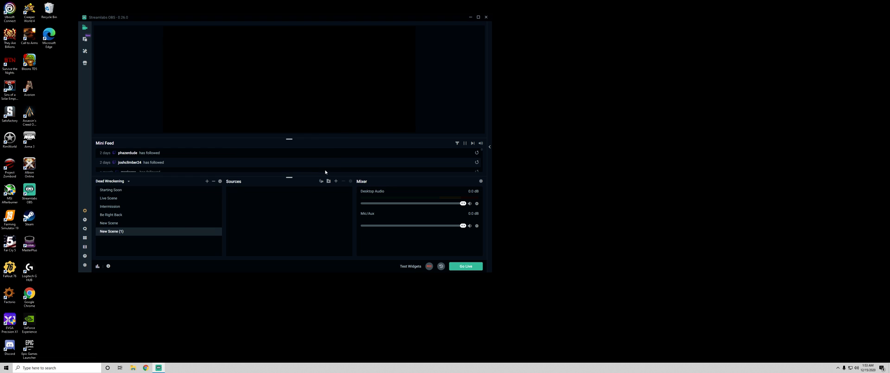
mouse_move(126, 232)
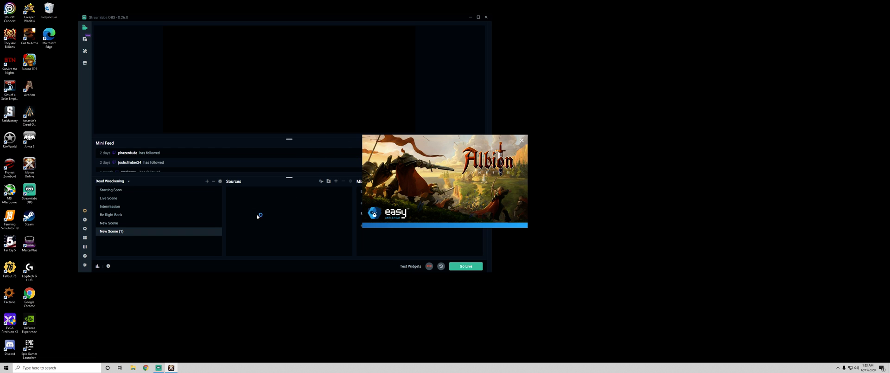
- Start Albion Online from its launcher so the game runs behind Streamlabs OBS
left_click(522, 140)
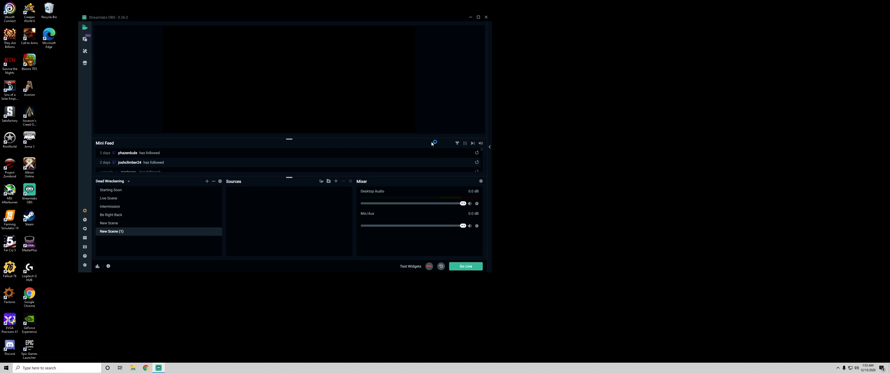
mouse_move(360, 162)
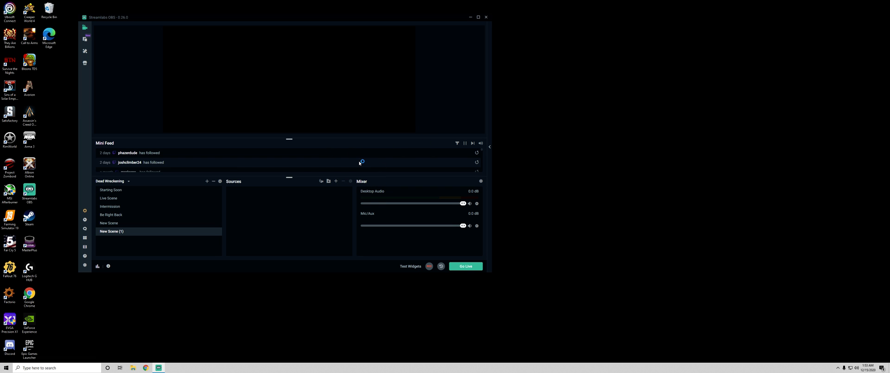
left_click(4, 368)
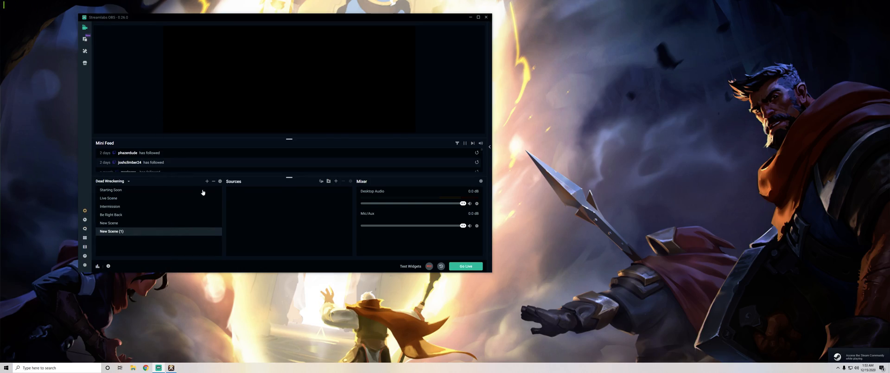
mouse_move(335, 182)
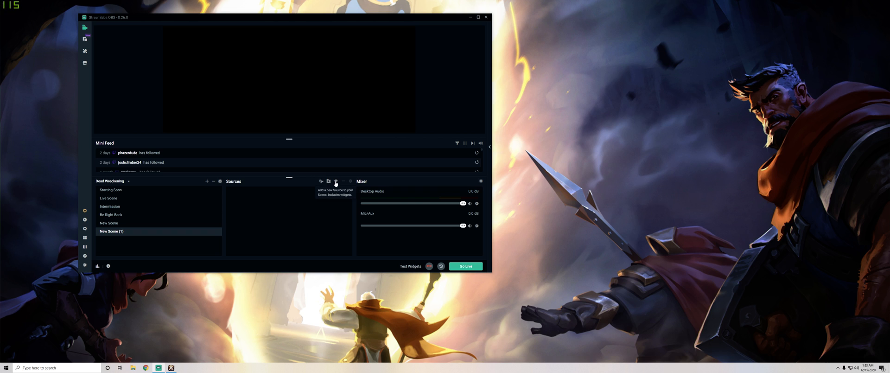
- Add a Game Capture source showing the Albion Online character-select screen to New Scene (1)
left_click(206, 181)
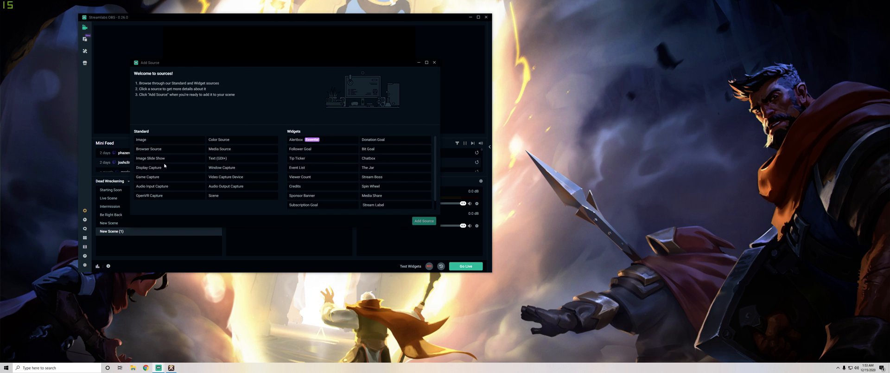
left_click(148, 176)
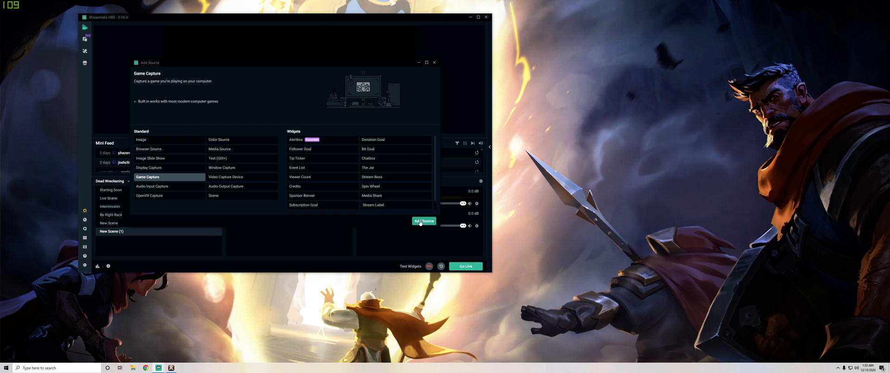
left_click(423, 221)
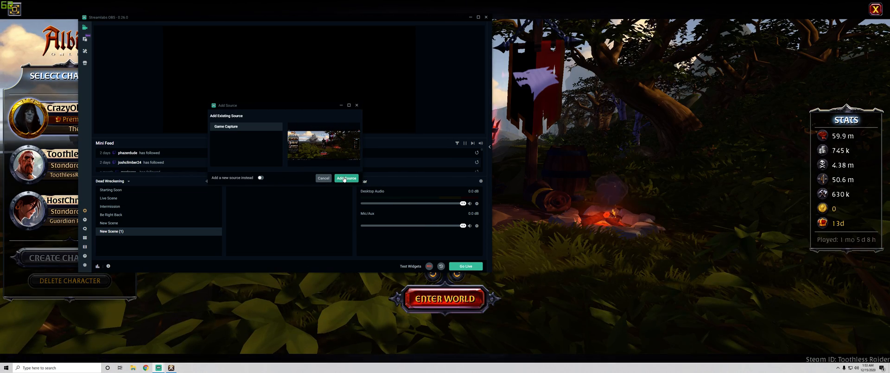
left_click(346, 178)
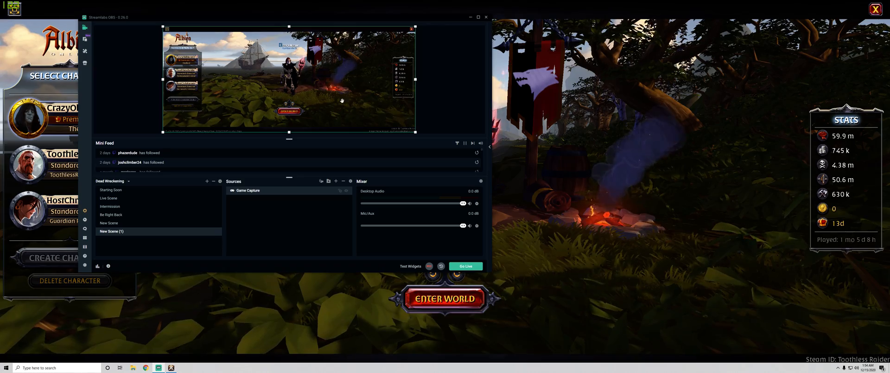
- Select the Game Capture in the preview to crop it down to the minimap
left_click(444, 299)
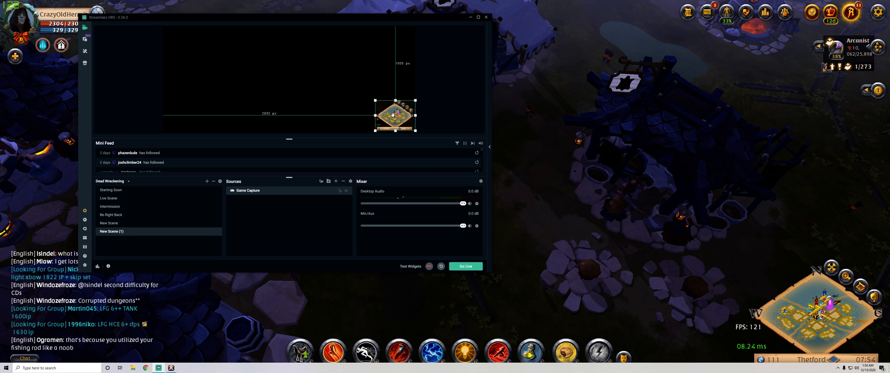
- Center the minimap capture on the canvas through Transform, then undo its last resize
right_click(393, 115)
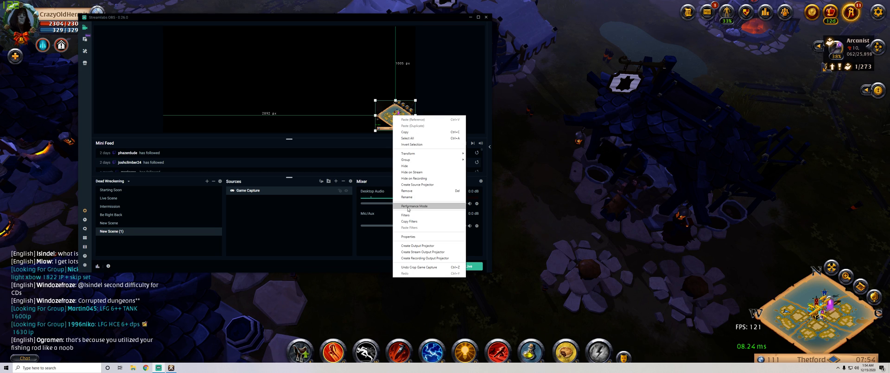
mouse_move(412, 172)
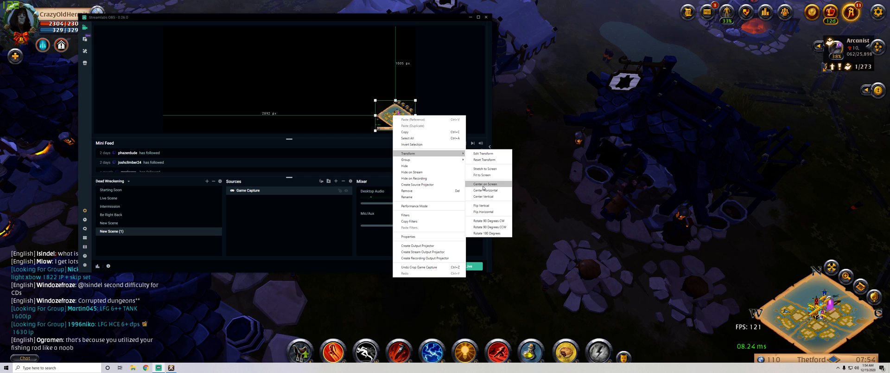
left_click(484, 184)
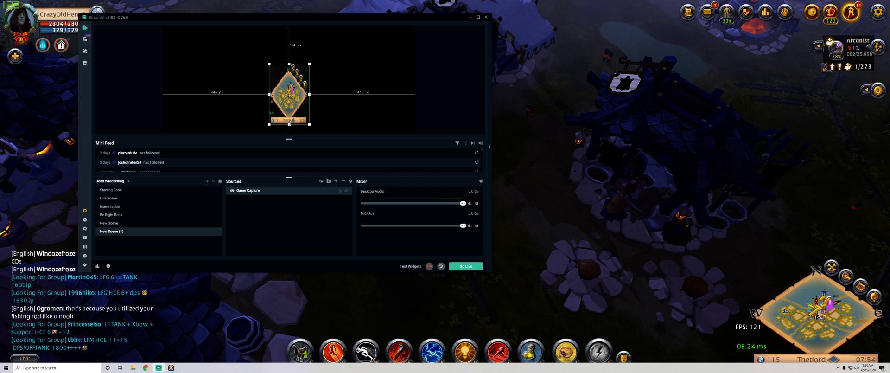
right_click(291, 91)
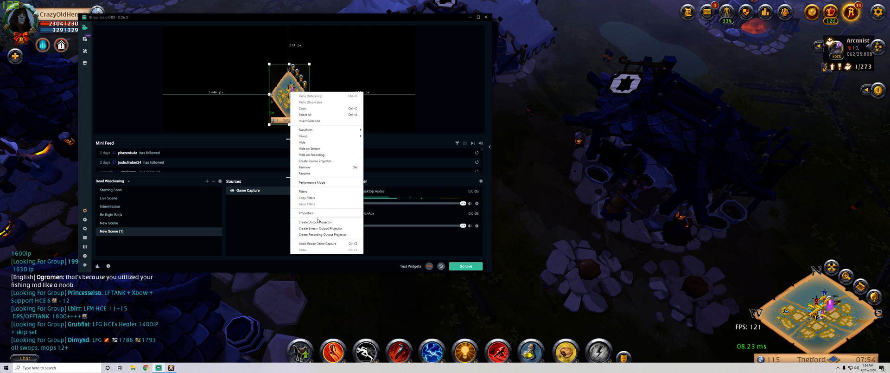
mouse_move(317, 161)
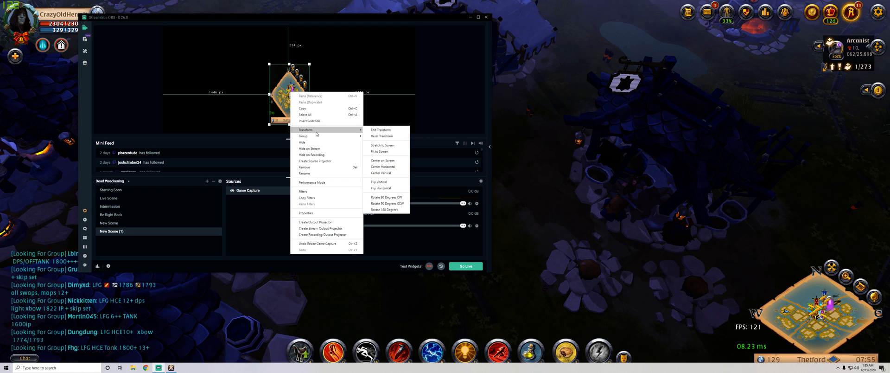
mouse_move(314, 244)
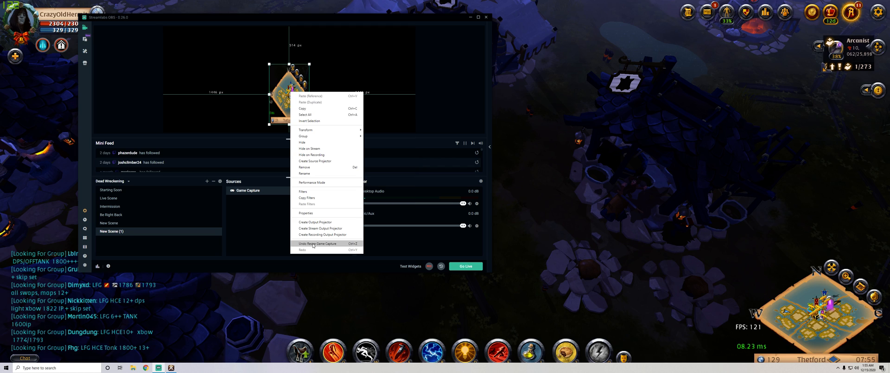
left_click(317, 244)
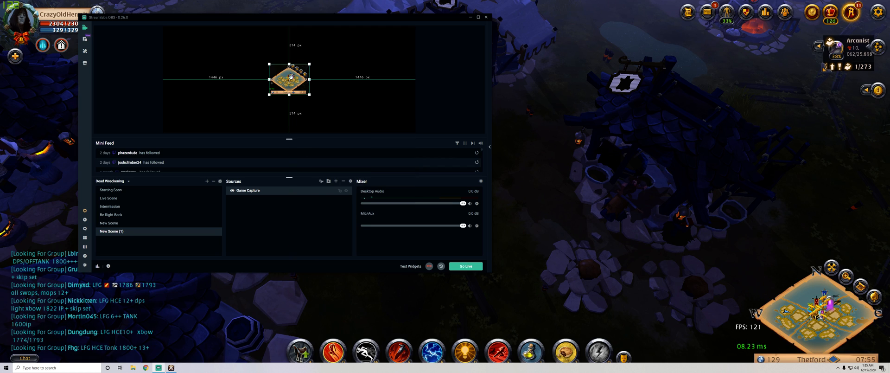
right_click(289, 83)
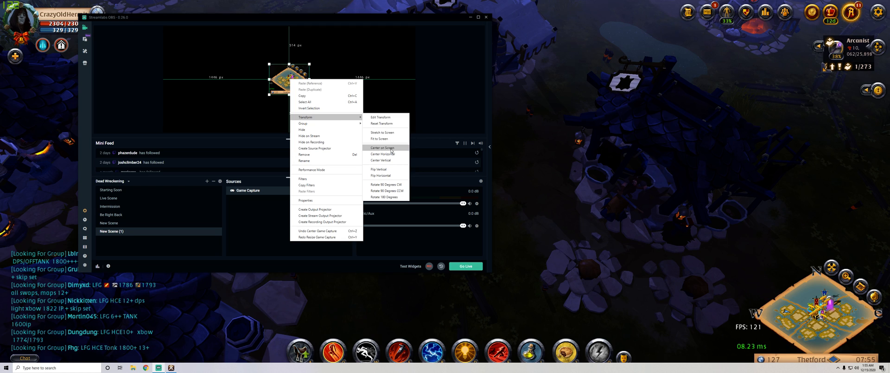
mouse_move(381, 159)
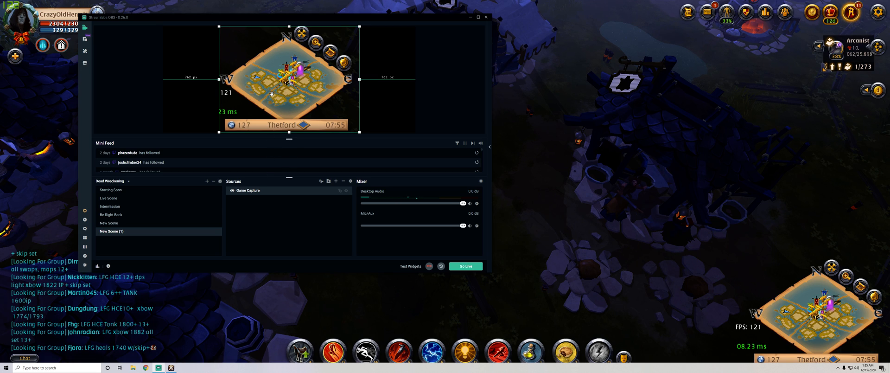
- Show the minimap scene in an output projector, fullscreen on Display 1
right_click(272, 94)
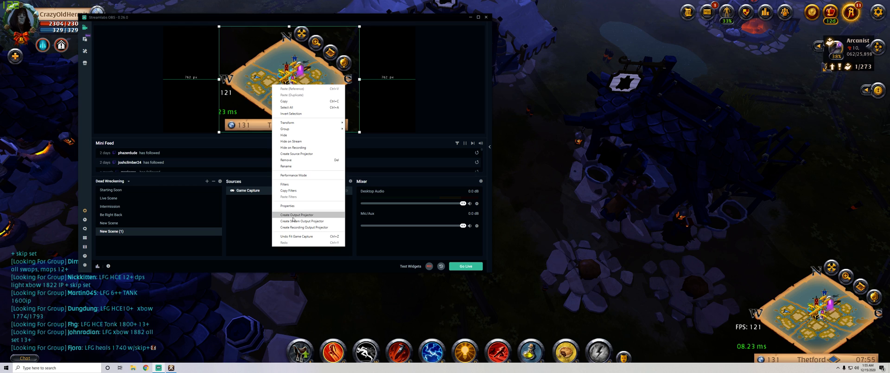
mouse_move(295, 217)
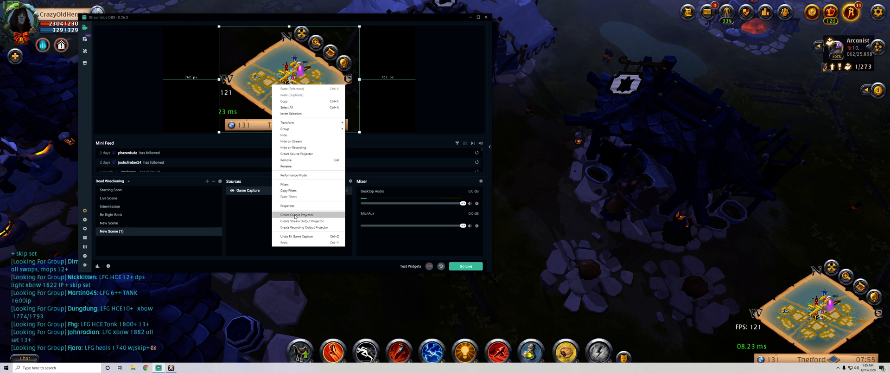
left_click(298, 215)
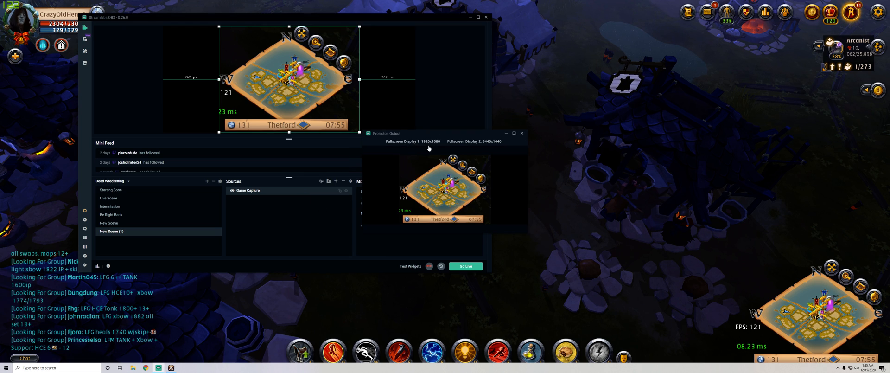
mouse_move(447, 140)
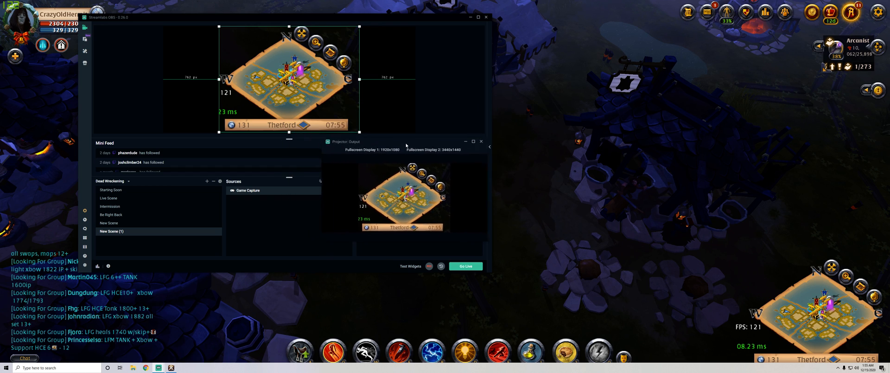
left_click(481, 142)
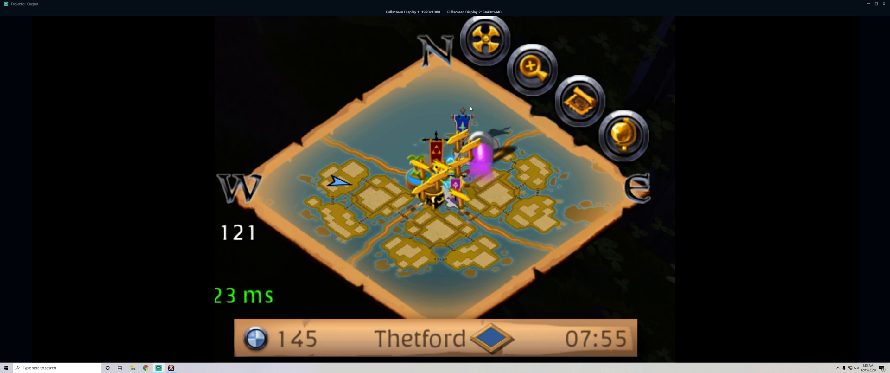
mouse_move(563, 9)
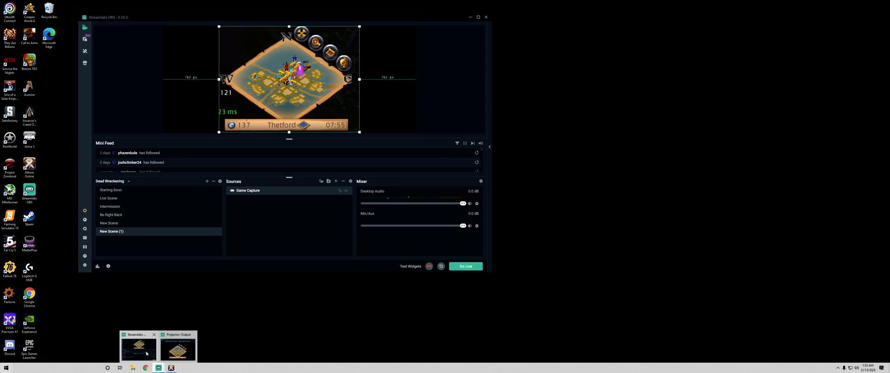
- Minimize Streamlabs OBS and search Windows for 'albion' to find Albion Online Stats
left_click(186, 349)
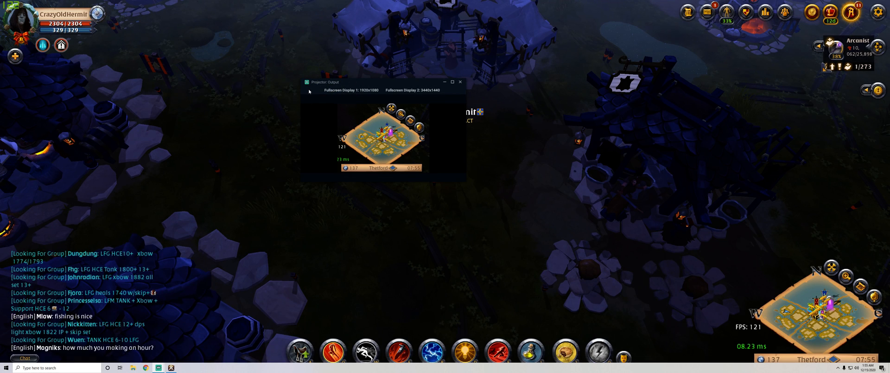
left_click(460, 82)
type("albion")
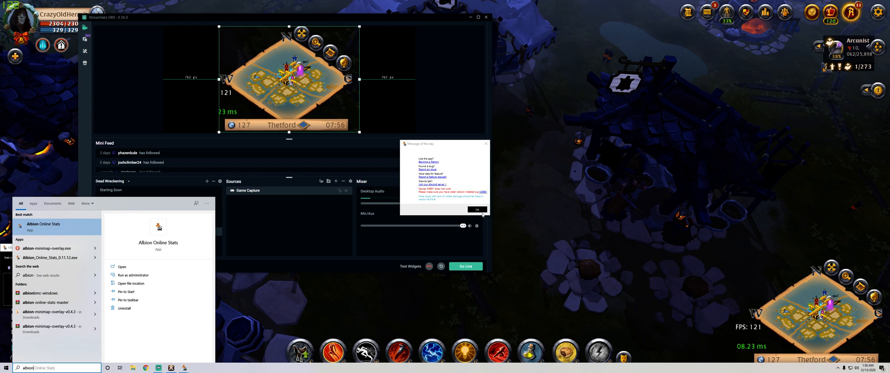
- Launch Albion Online Stats from the search results and move its window to the upper left
left_click(477, 209)
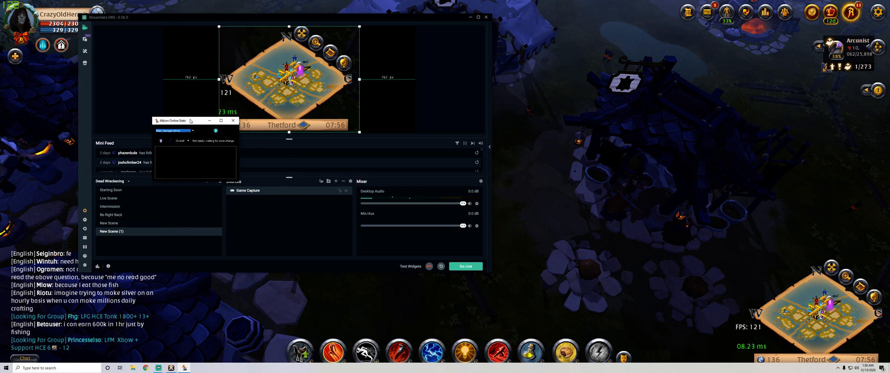
left_click_drag(190, 120, 161, 78)
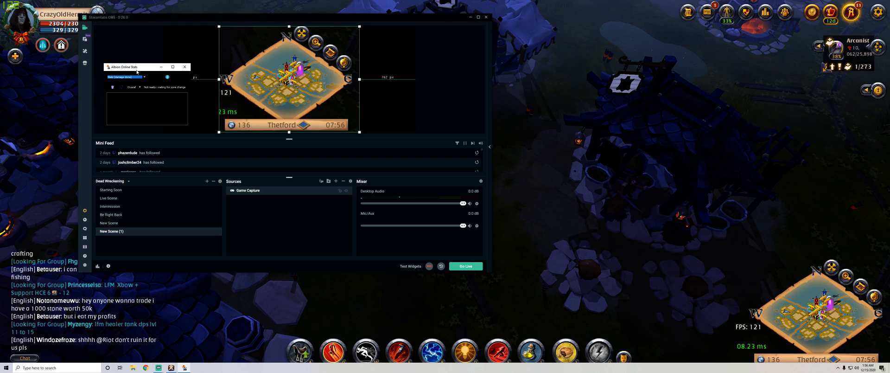
mouse_move(336, 181)
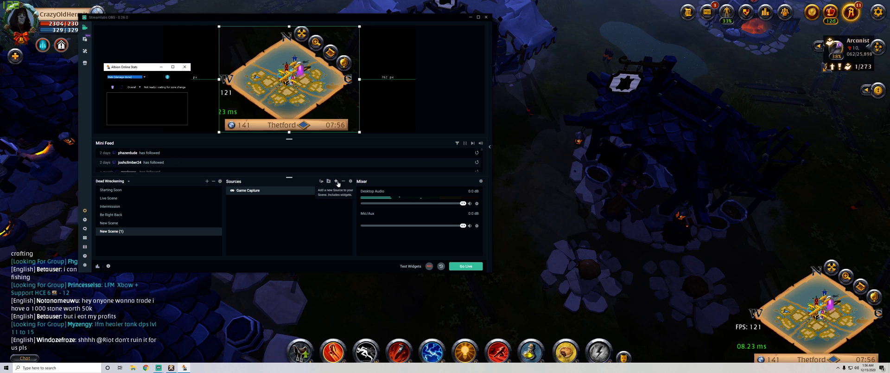
- Add a Window Capture source capturing '[python.exe]: Albion Online Stats'
left_click(335, 181)
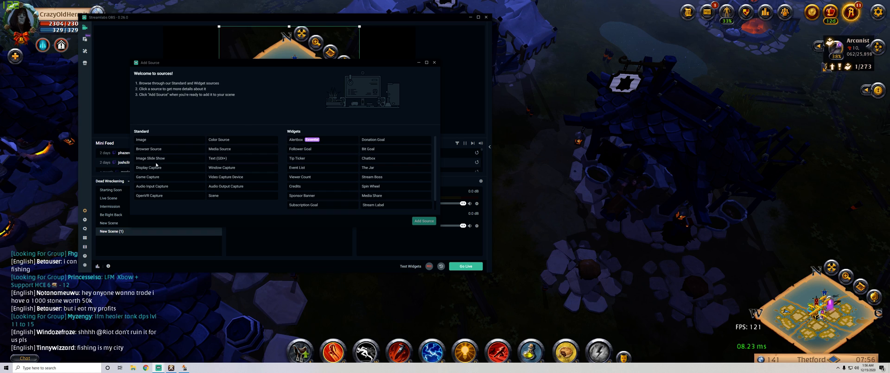
left_click(222, 167)
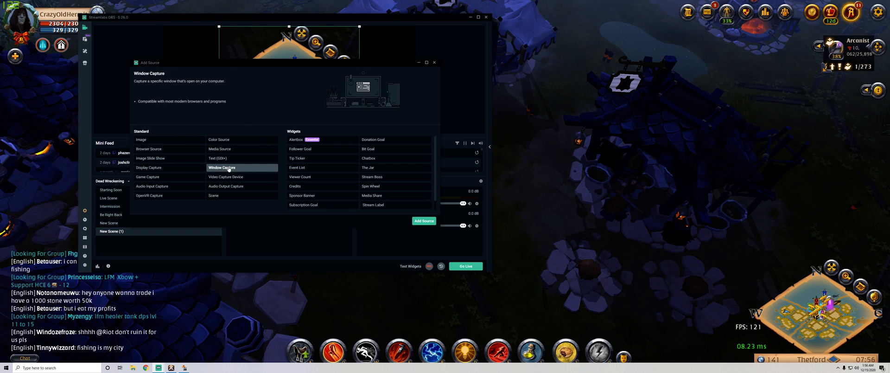
left_click(423, 221)
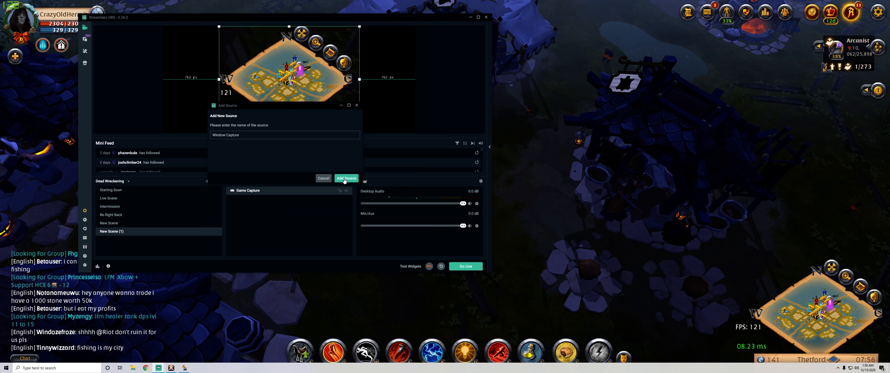
left_click(346, 178)
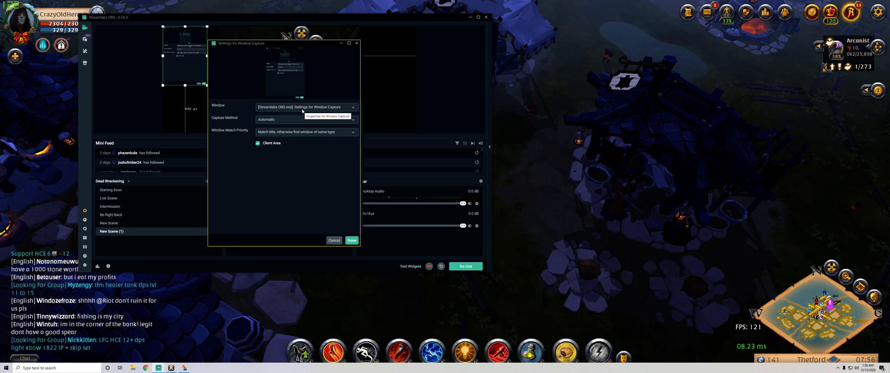
left_click(305, 107)
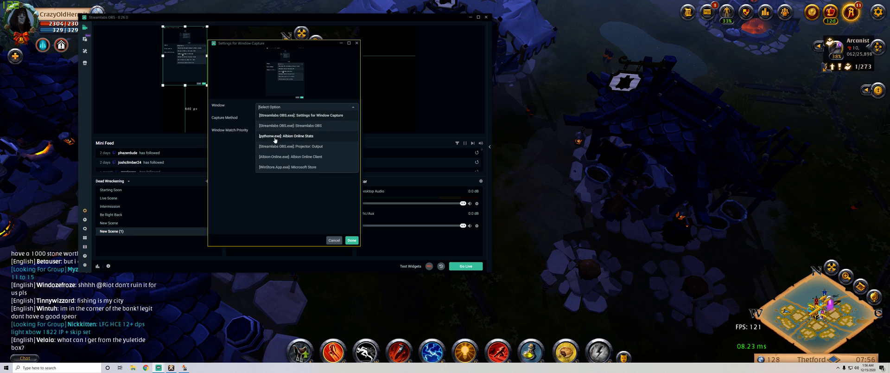
mouse_move(301, 139)
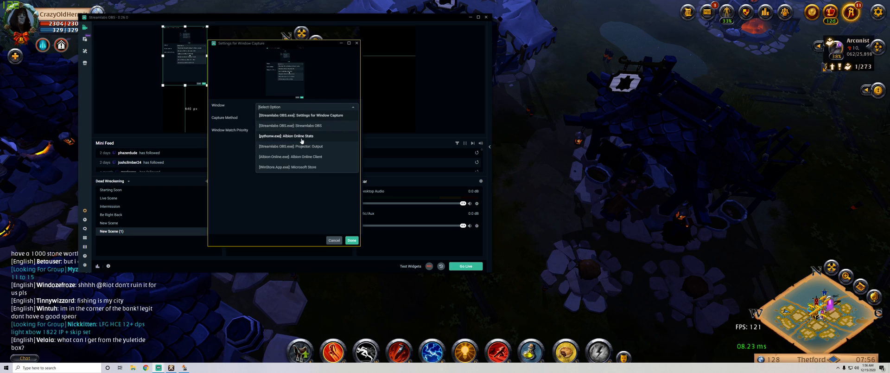
left_click(352, 240)
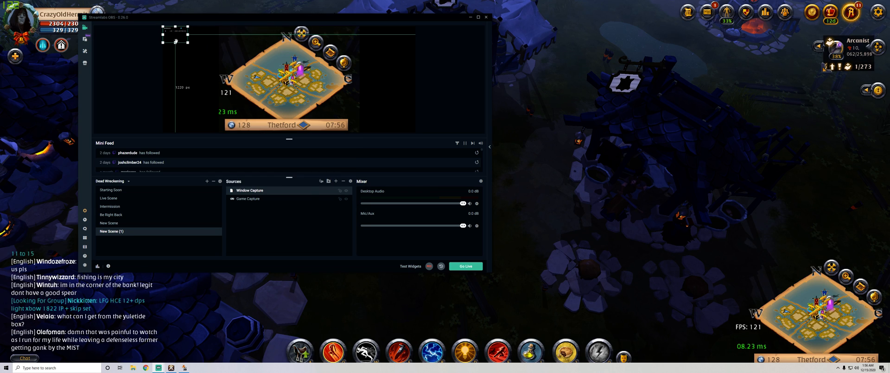
- Enlarge the Albion Online Stats capture across the preview with a Transform fit option
right_click(278, 93)
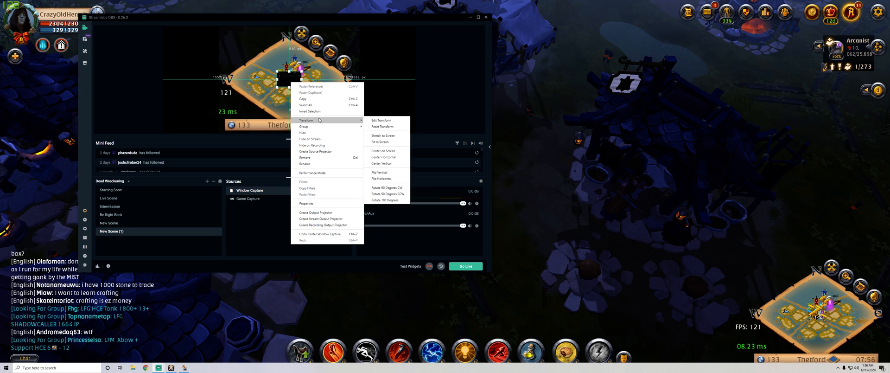
left_click(381, 142)
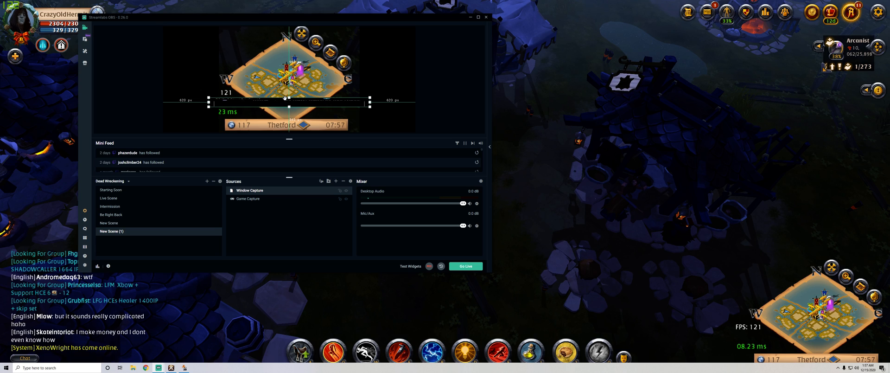
right_click(284, 100)
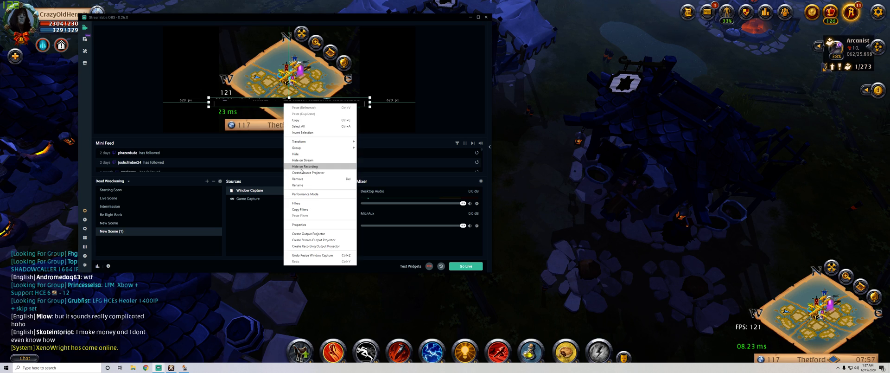
mouse_move(303, 149)
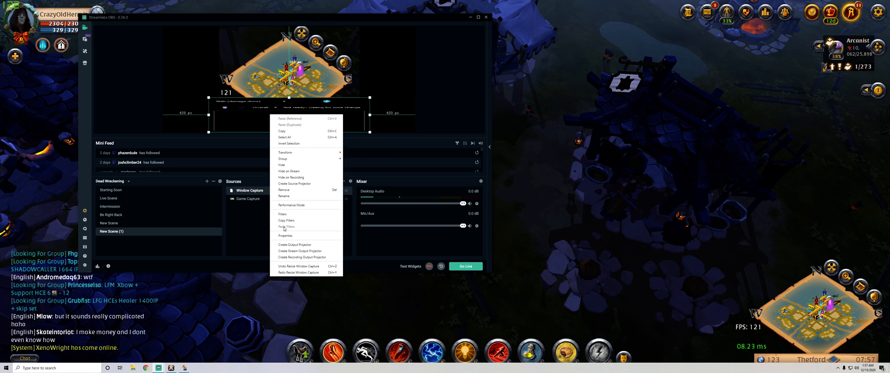
mouse_move(288, 266)
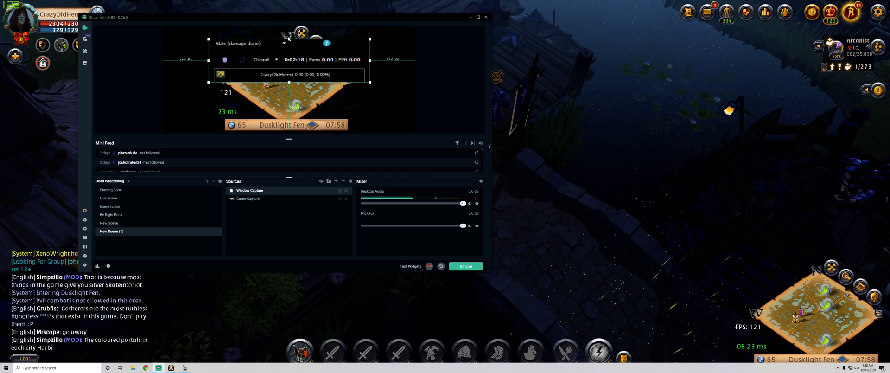
- Crop the Window Capture stats overlay to its Overall and player rows, placed over the lower minimap
right_click(289, 44)
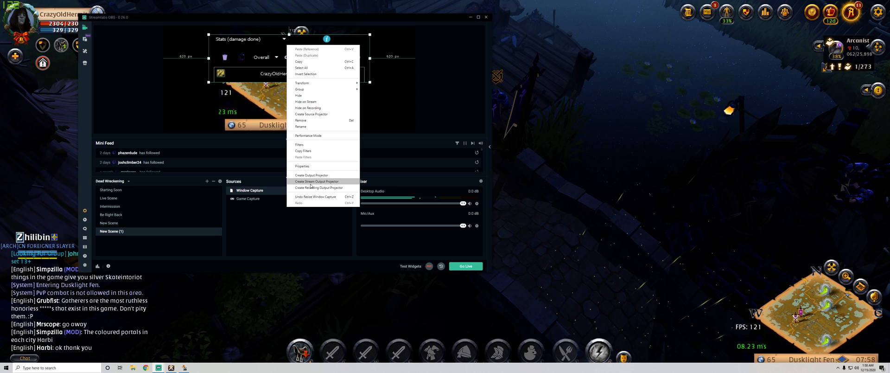
left_click(316, 181)
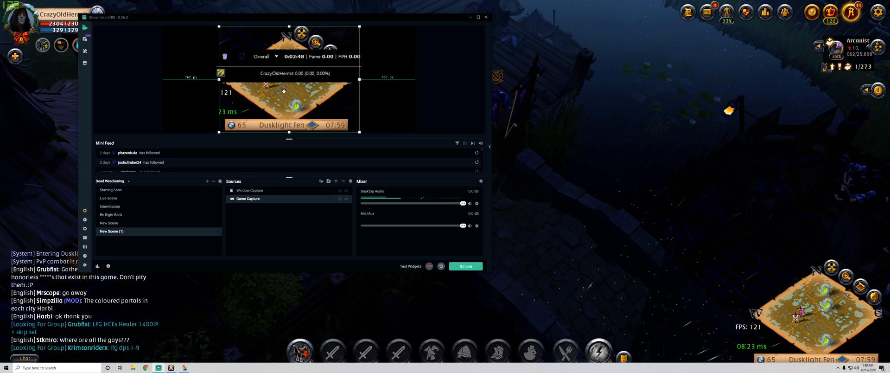
left_click(249, 190)
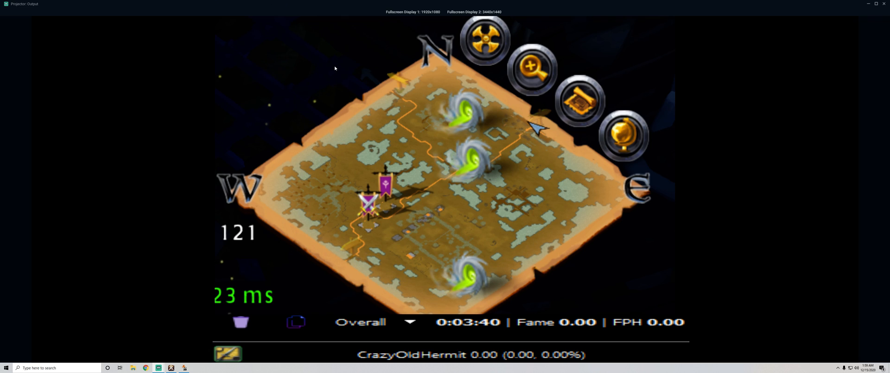
mouse_move(360, 176)
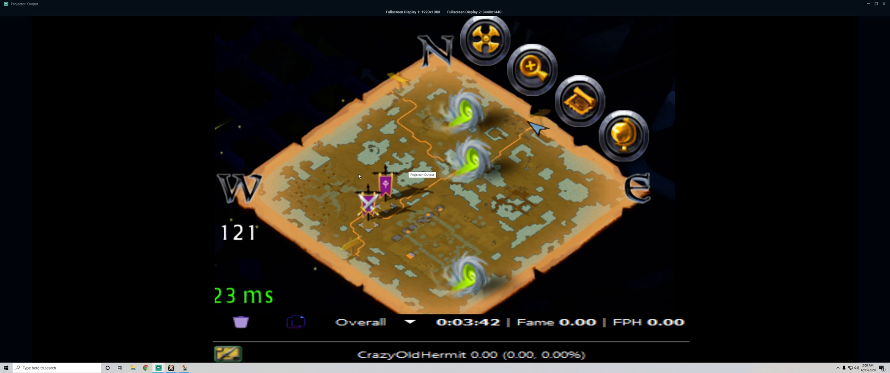
mouse_move(484, 332)
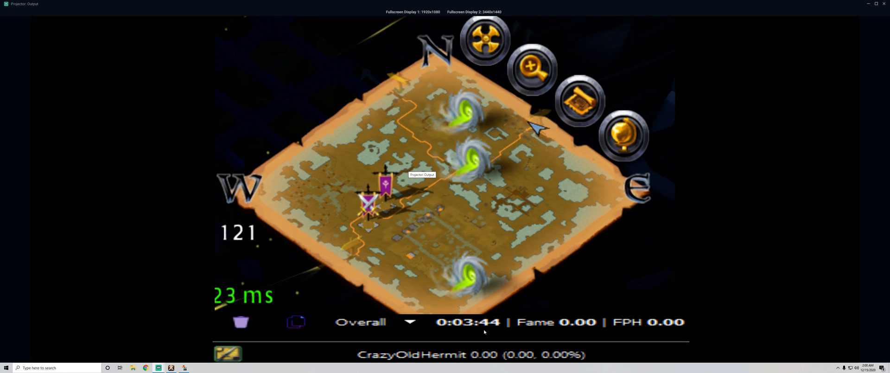
mouse_move(516, 335)
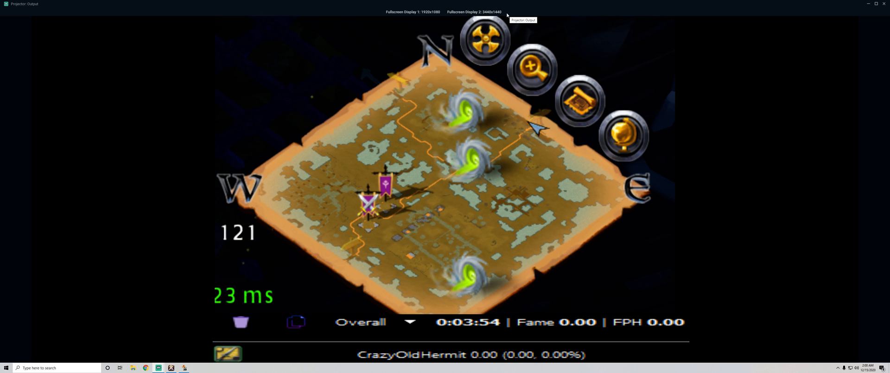
mouse_move(420, 12)
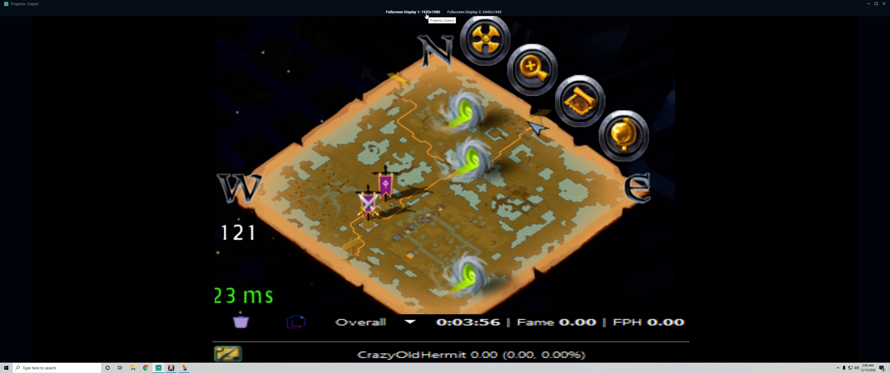
mouse_move(404, 19)
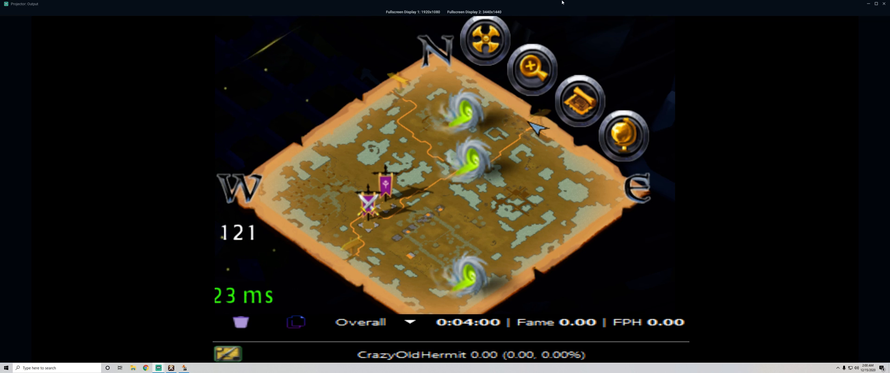
mouse_move(464, 104)
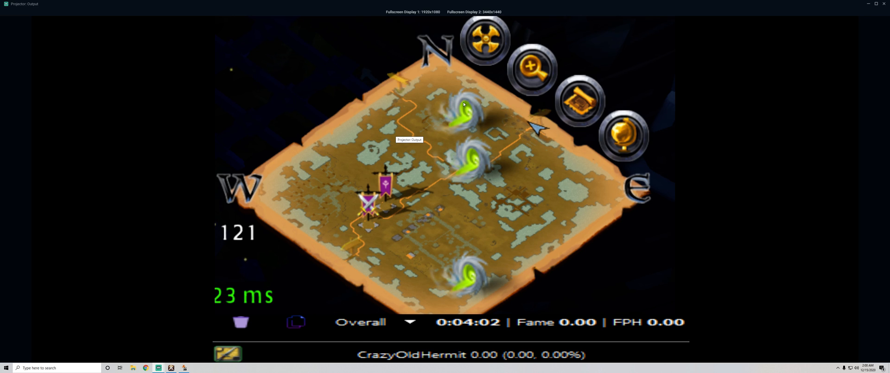
mouse_move(457, 340)
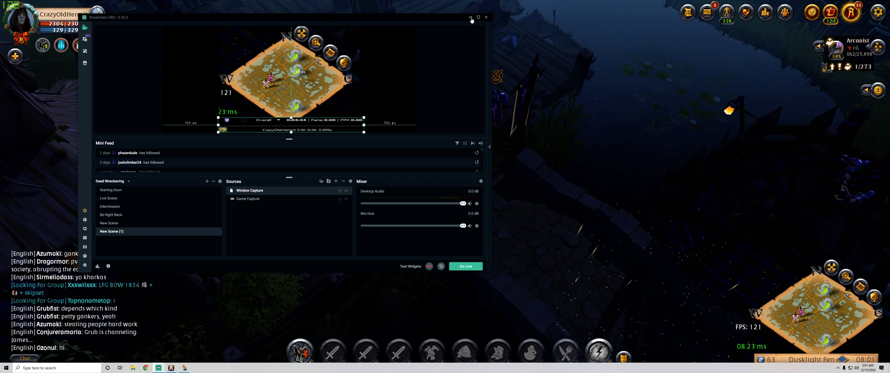
- Minimize Streamlabs OBS so the Albion Online gameplay fills the screen
left_click(470, 17)
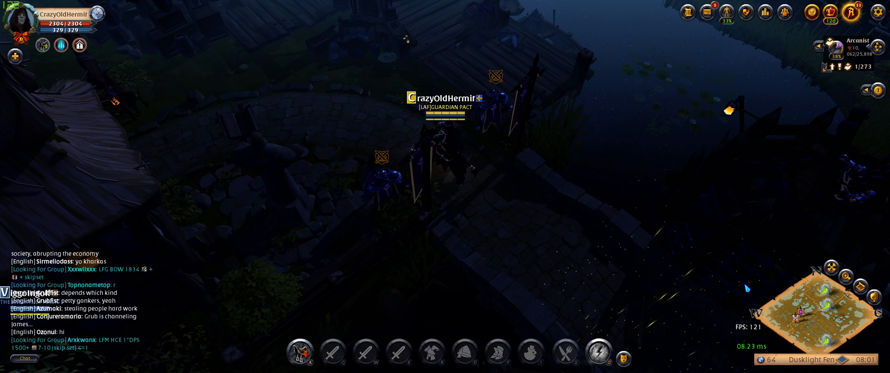